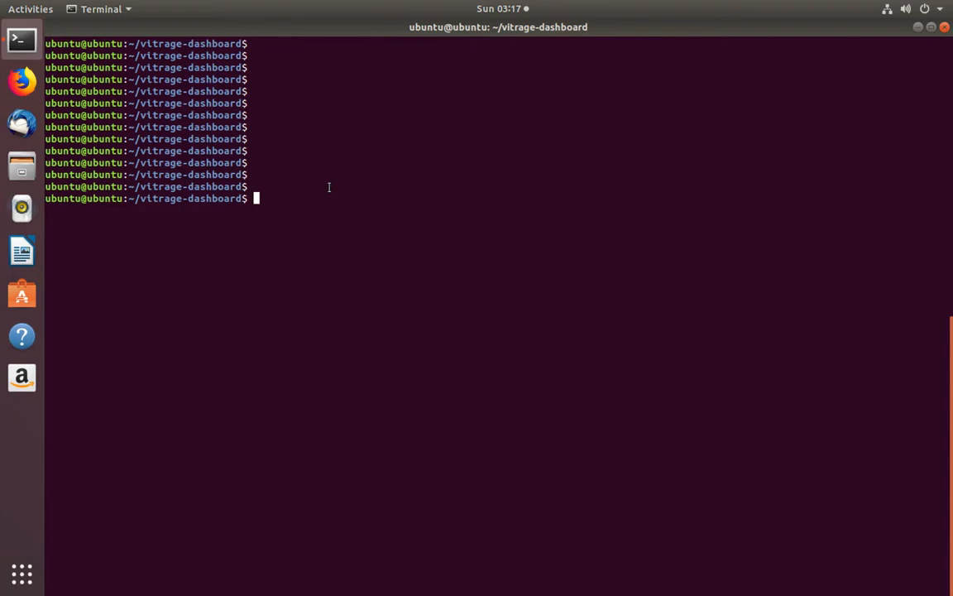
# Run npm root -g to print the global path /home/ubuntu/.nvm/versions/node/v10.6.0/lib/node_modules
pyautogui.write('npm root -g')
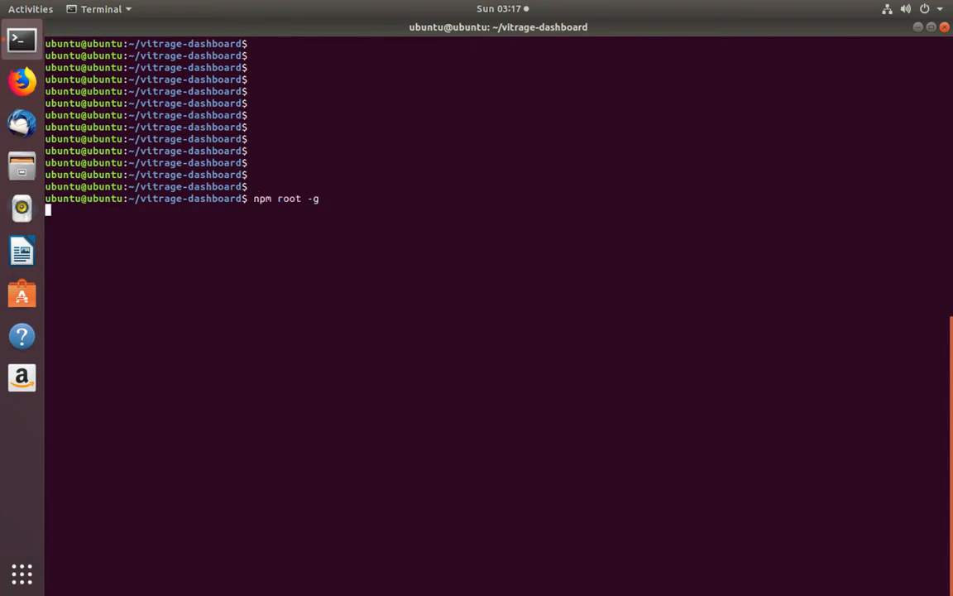
pyautogui.press('Return')
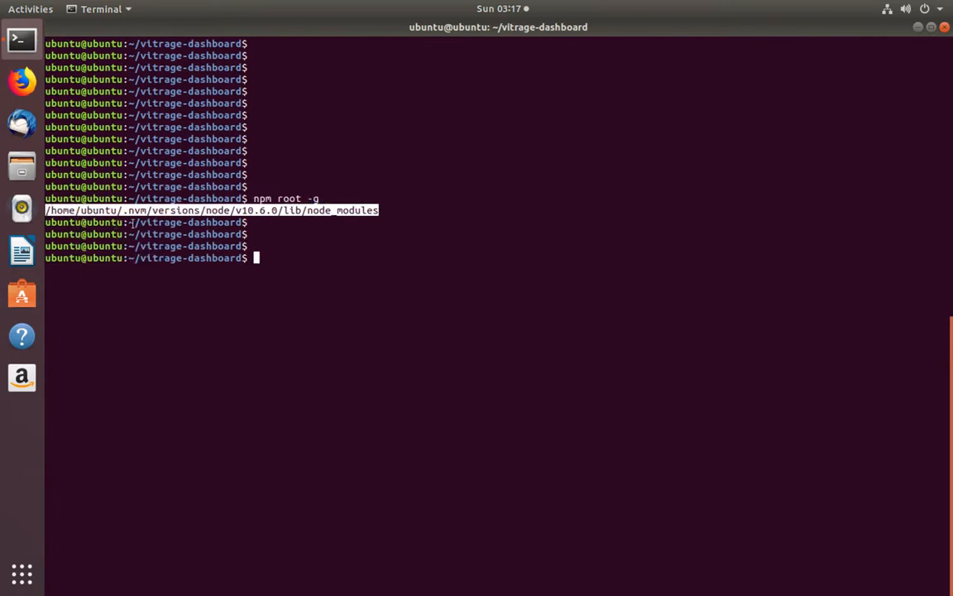
# List the pasted global node_modules folder (bower, npm), then list the npm package folder inside it
pyautogui.write('ls')
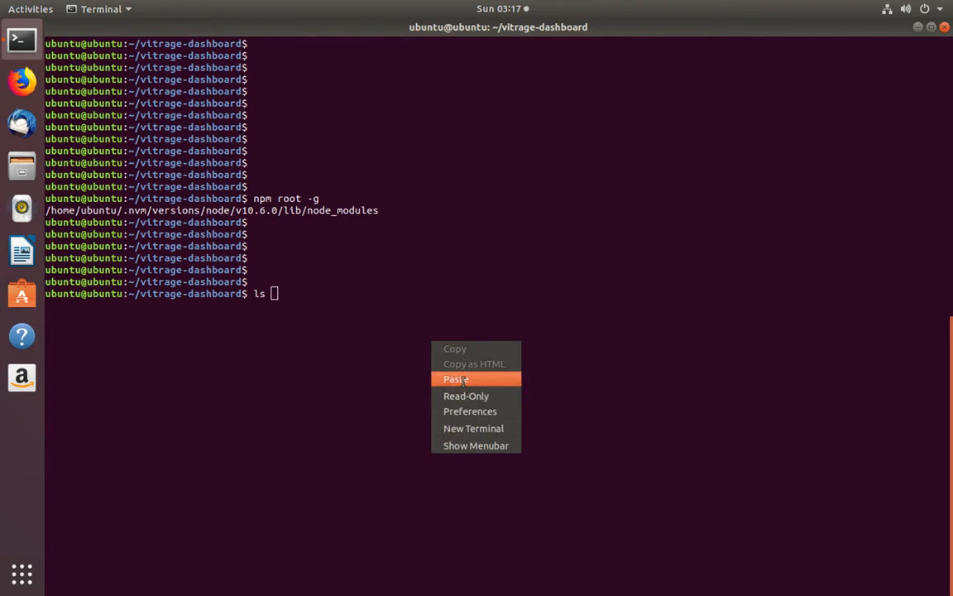
pyautogui.click(455, 378)
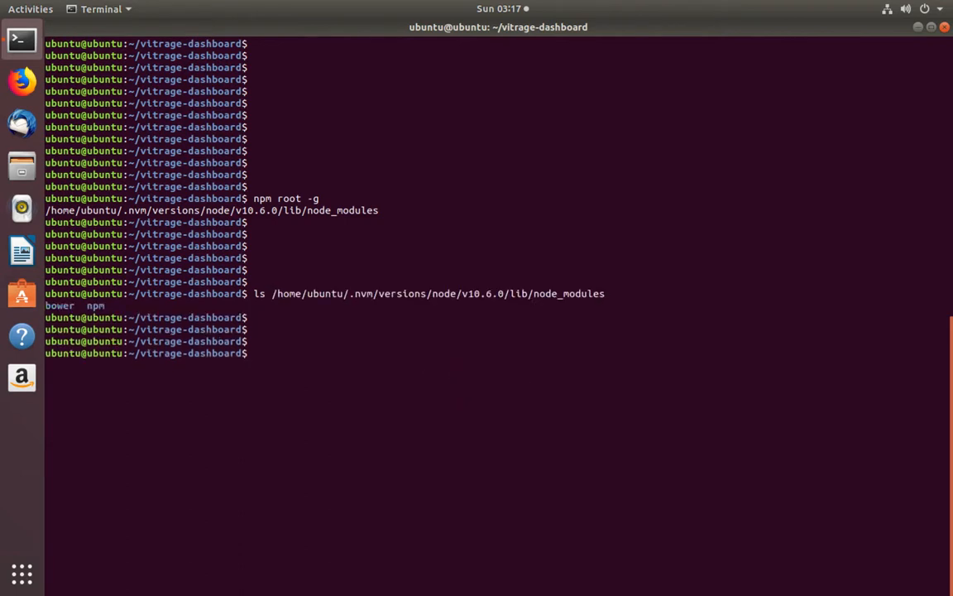
pyautogui.write('ls /home/ubuntu/.nvm/versions/node/v10.6.0/lib/node_modules/')
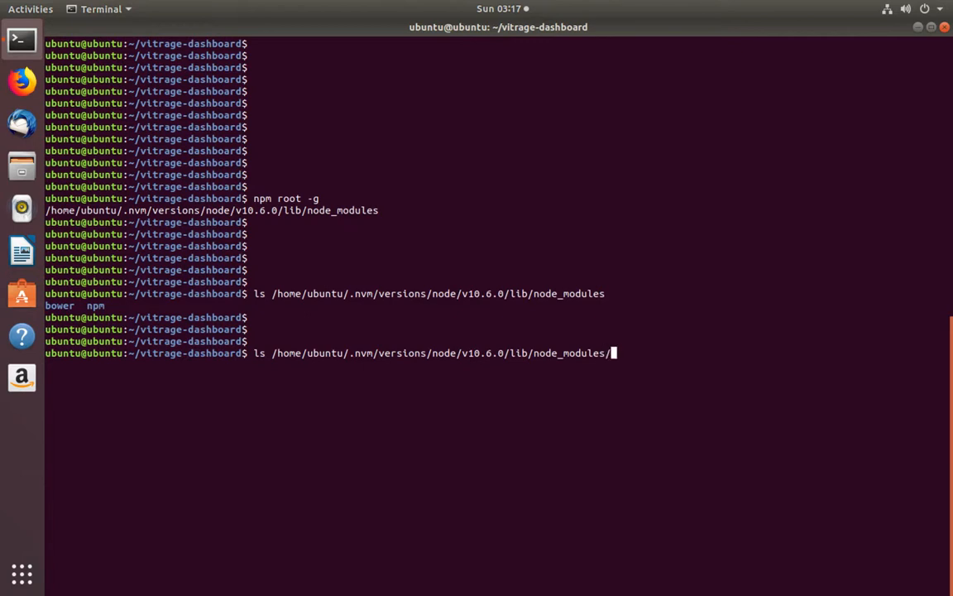
pyautogui.write('npm')
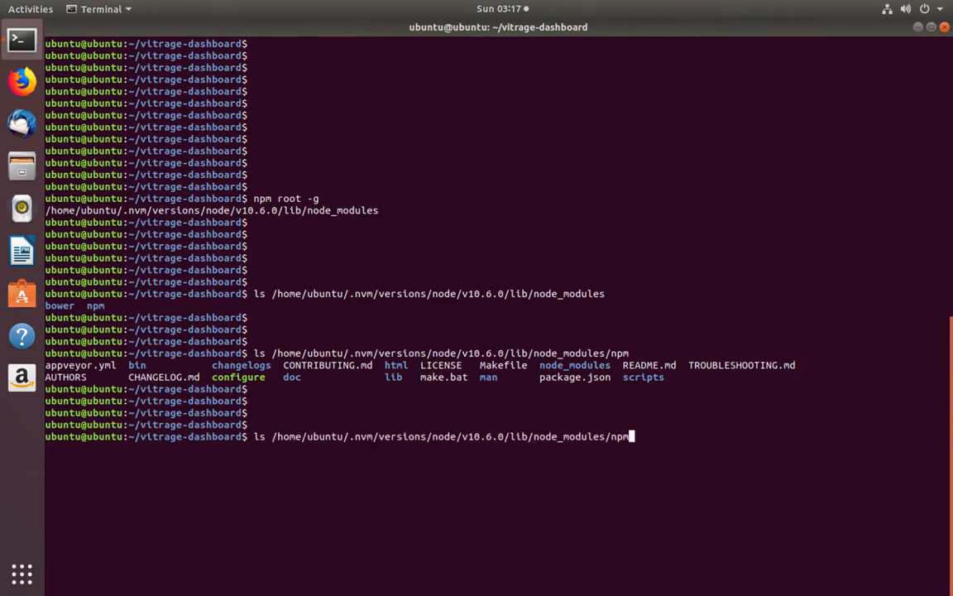
# List the packages in npm's own node_modules folder, such as abbrev, lodash and semver
pyautogui.write('n')
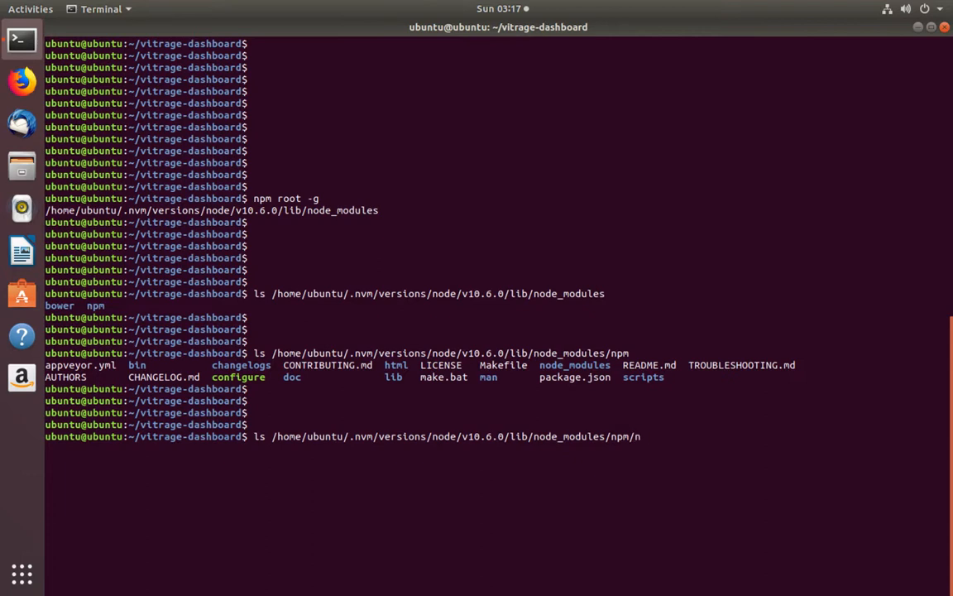
pyautogui.press('Return')
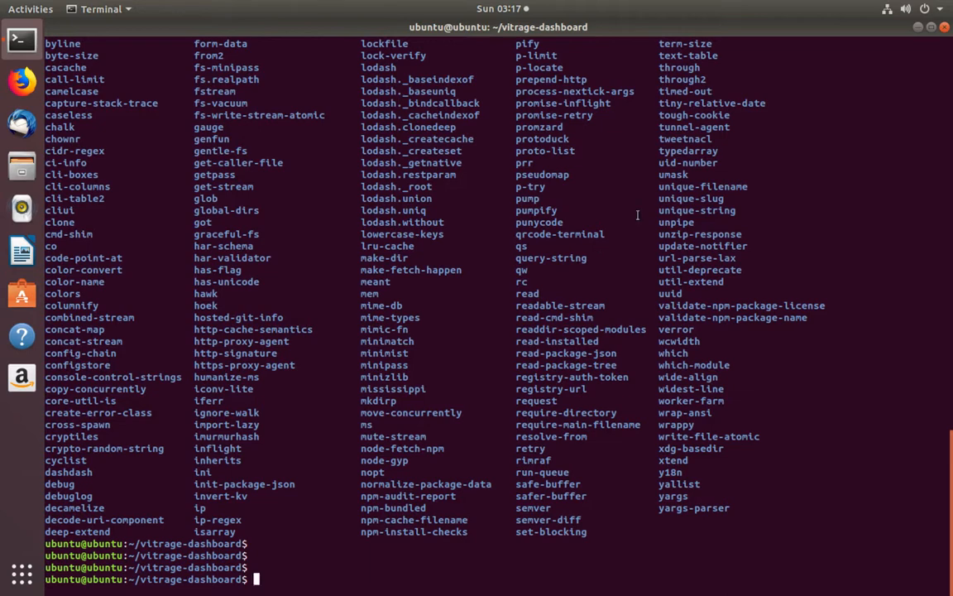
pyautogui.write('ls /home/ubuntu/.nvm/versions/node/v10.6.0/lib/node_modules/npm/node_modules/')
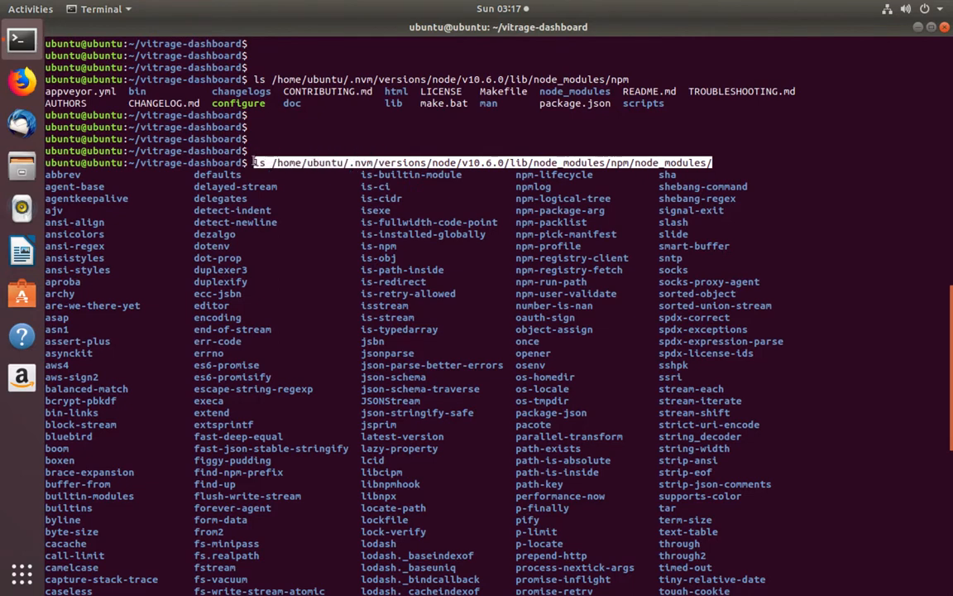
pyautogui.moveTo(418, 188)
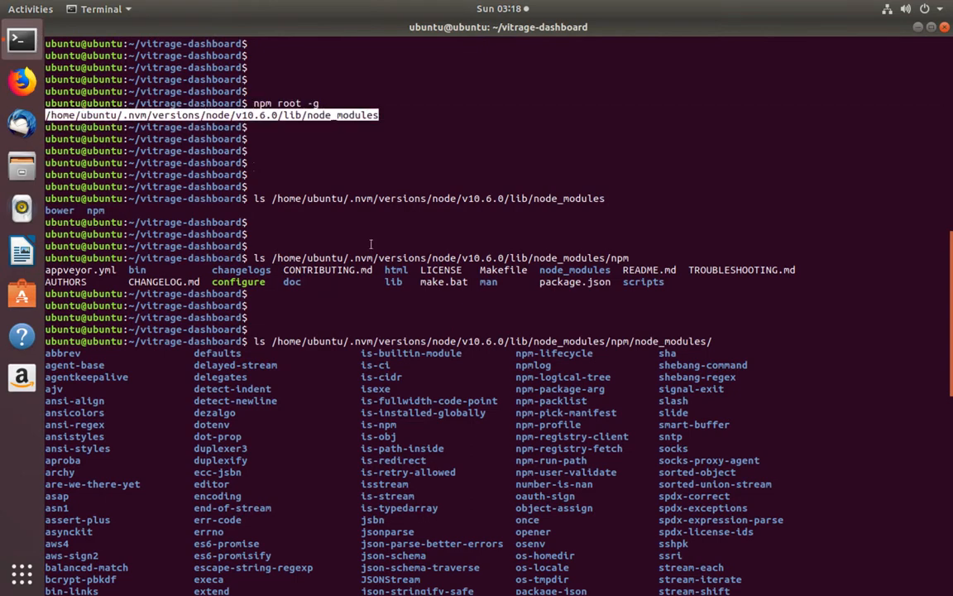
pyautogui.scroll(-3)
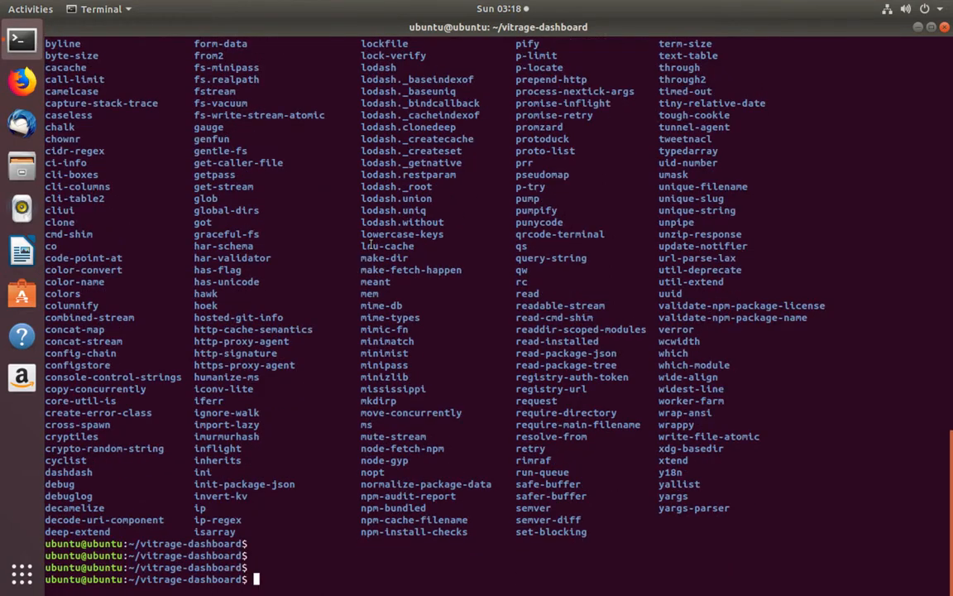
pyautogui.press('Return')
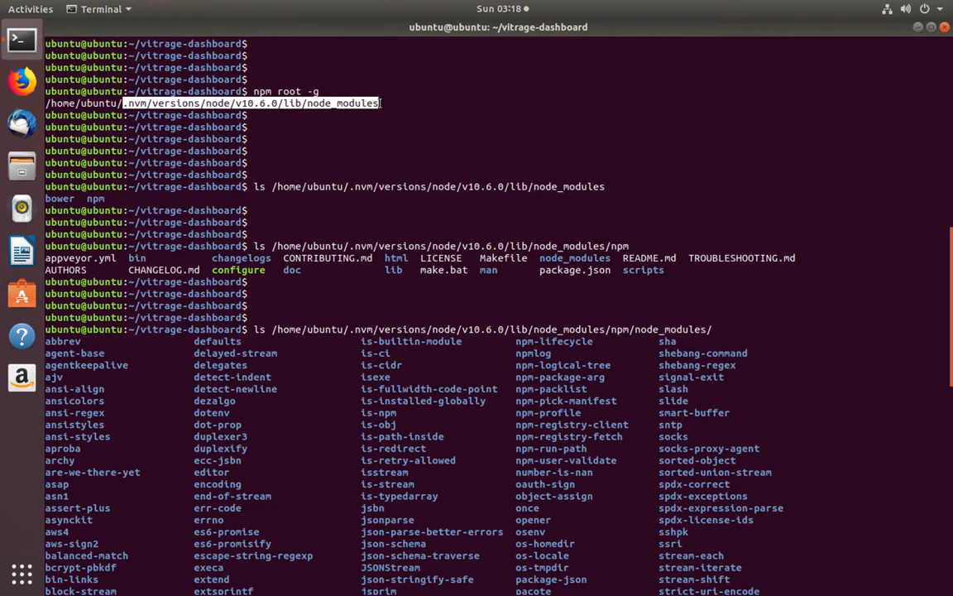
pyautogui.scroll(-3)
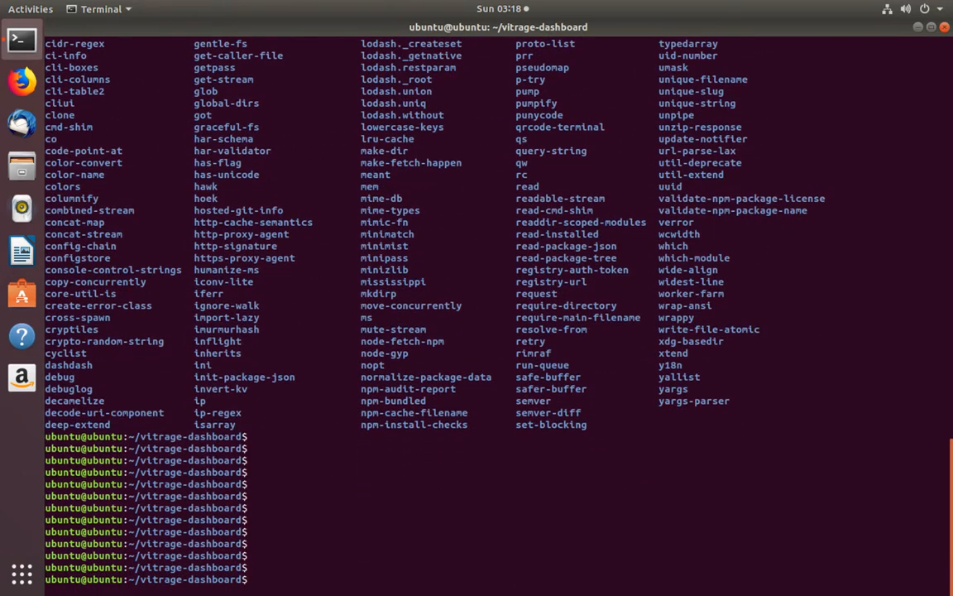
# List the vitrage-dashboard project files and its local node_modules, then enter npm root -g again
pyautogui.write('ls')
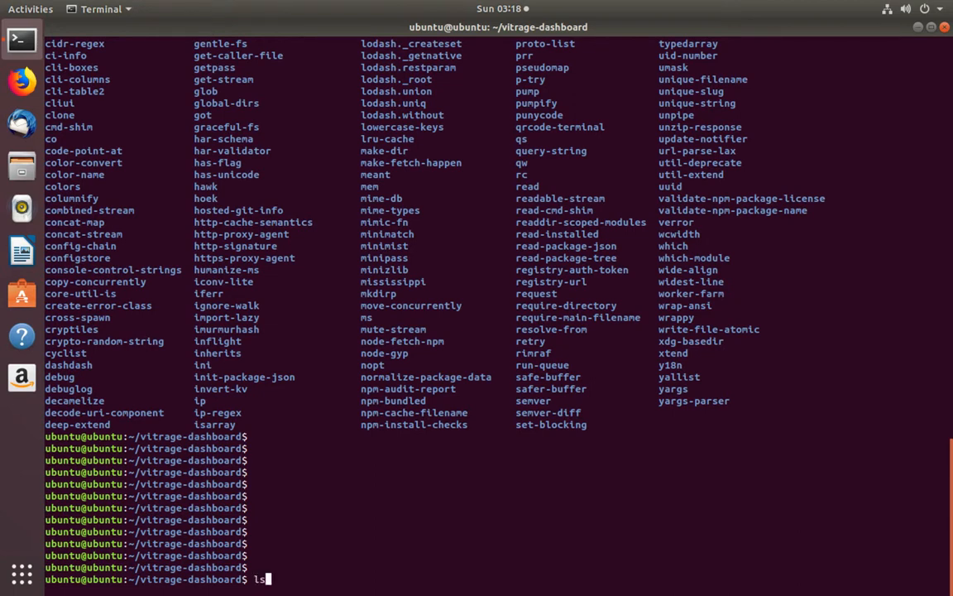
pyautogui.press('Return')
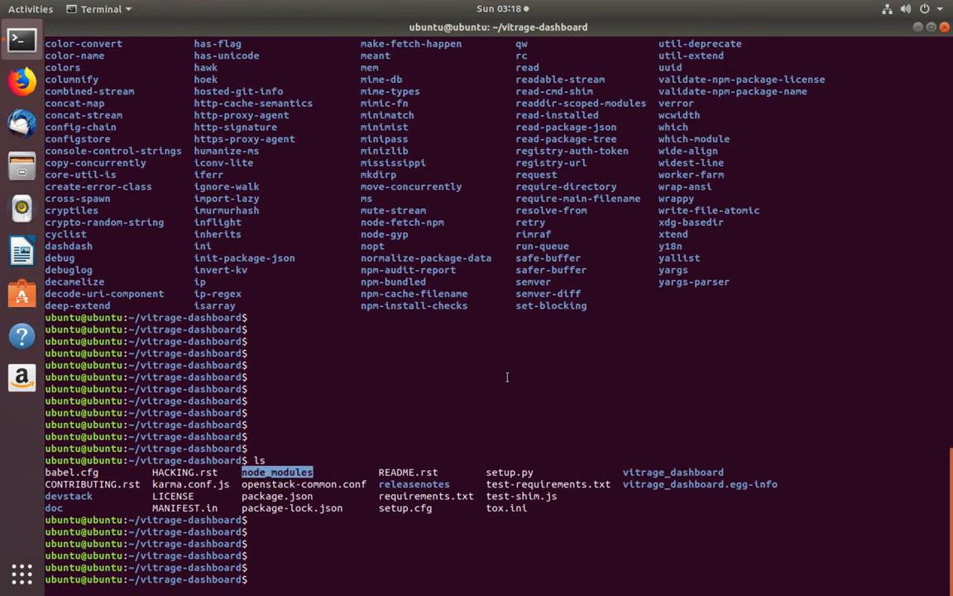
pyautogui.write('ls node_modules/')
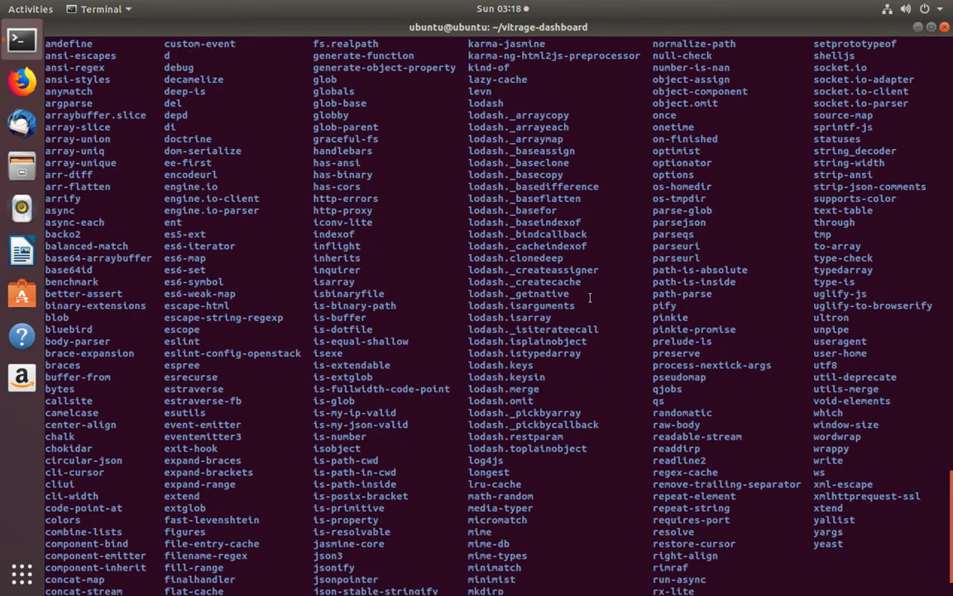
pyautogui.write('ls node_modules/')
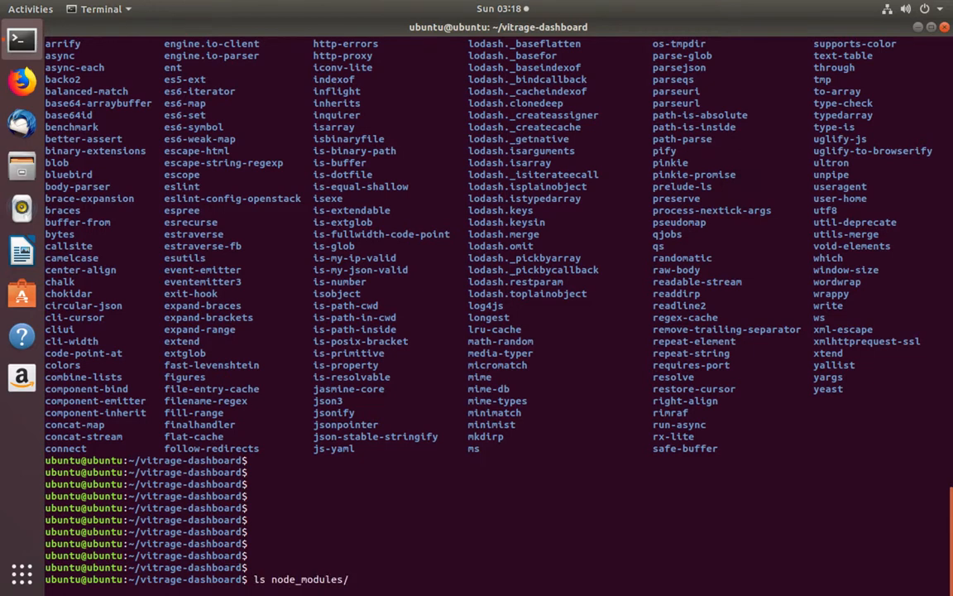
pyautogui.write('npm root -g')
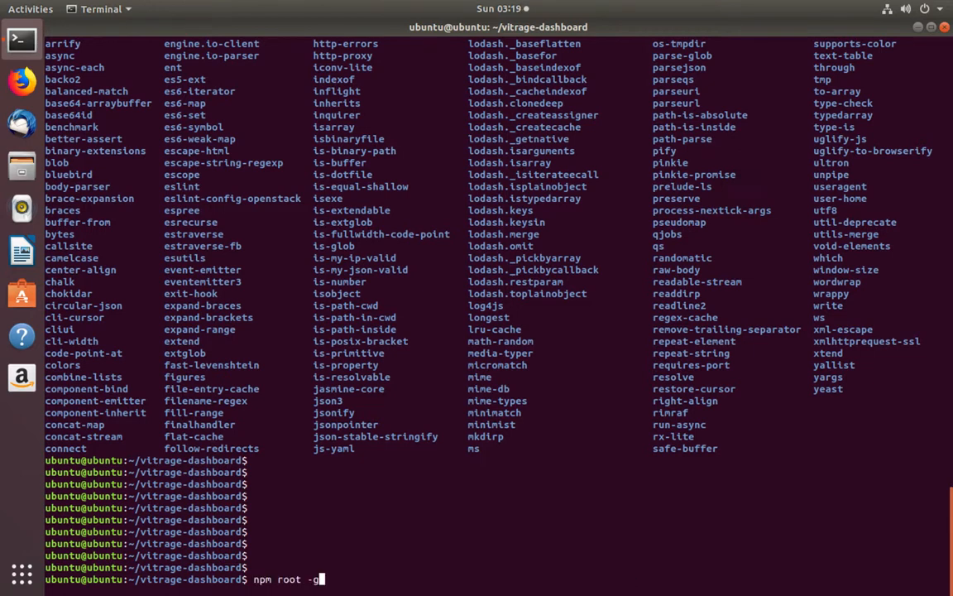